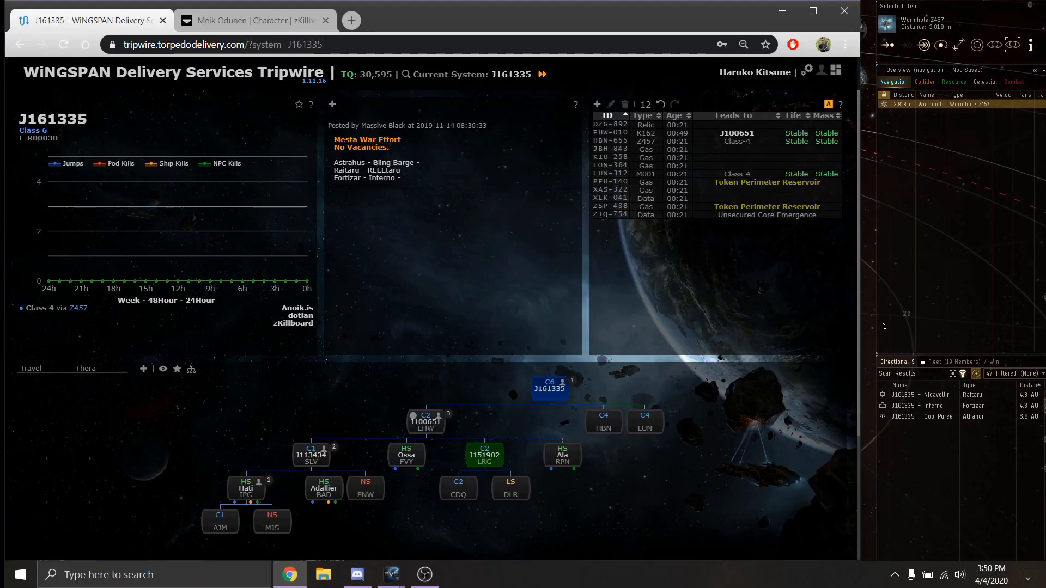
mouse_move(490, 464)
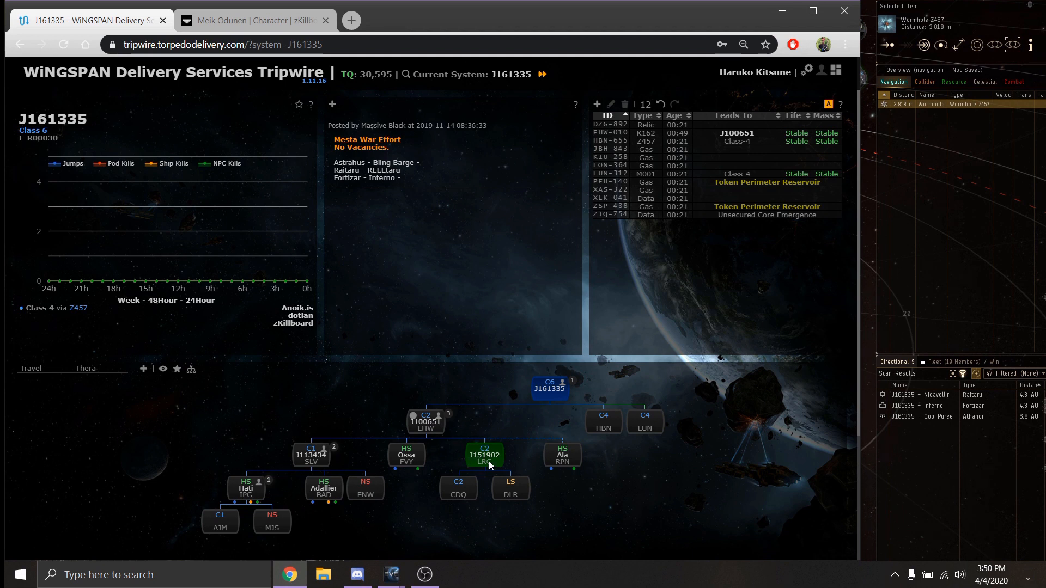
mouse_move(478, 424)
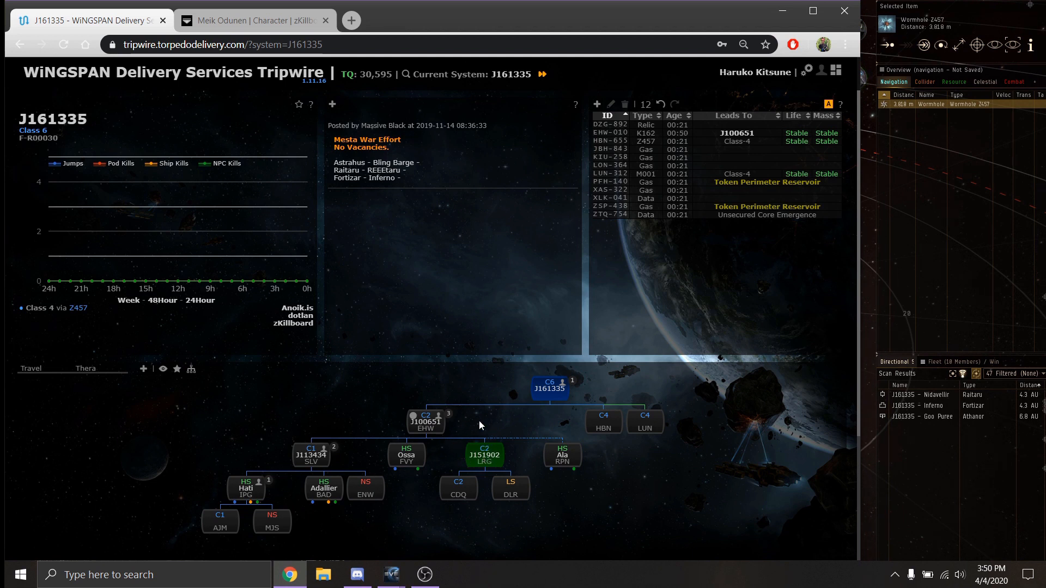
mouse_move(356, 426)
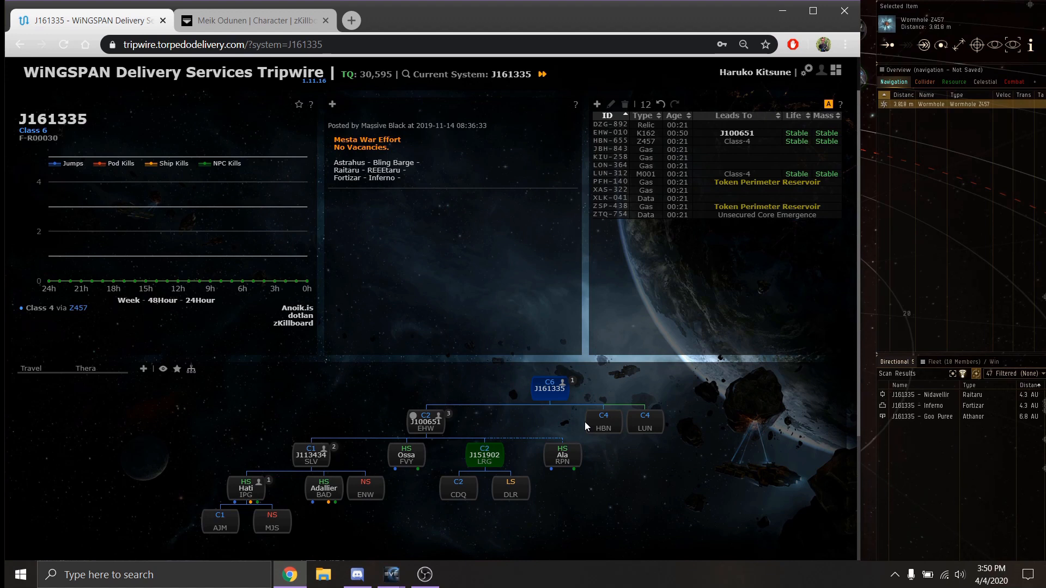
mouse_move(783, 357)
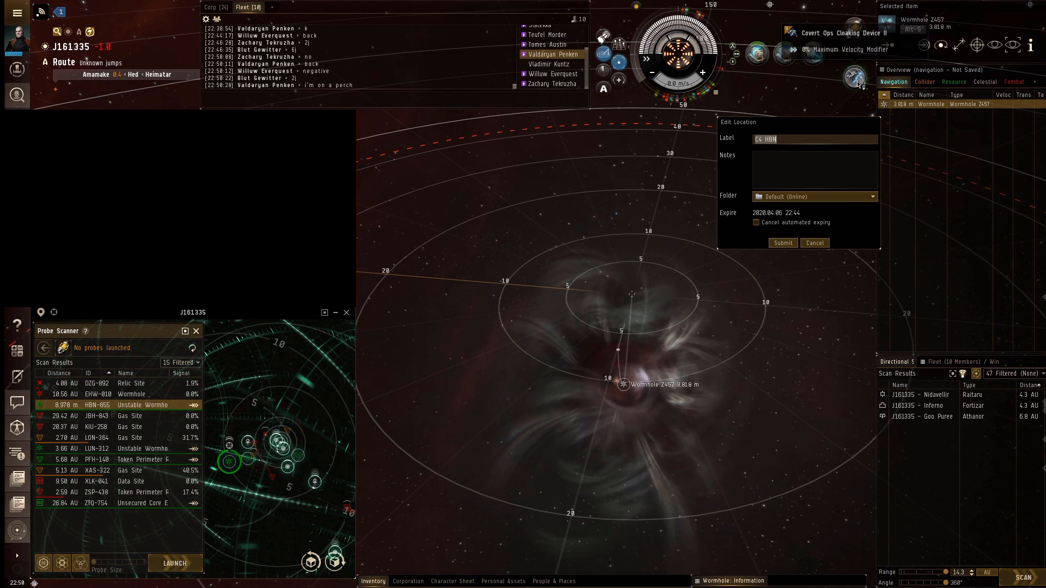
Jump through wormhole Z457 and label its bookmark 'C4 HBN ???'.
click(923, 45)
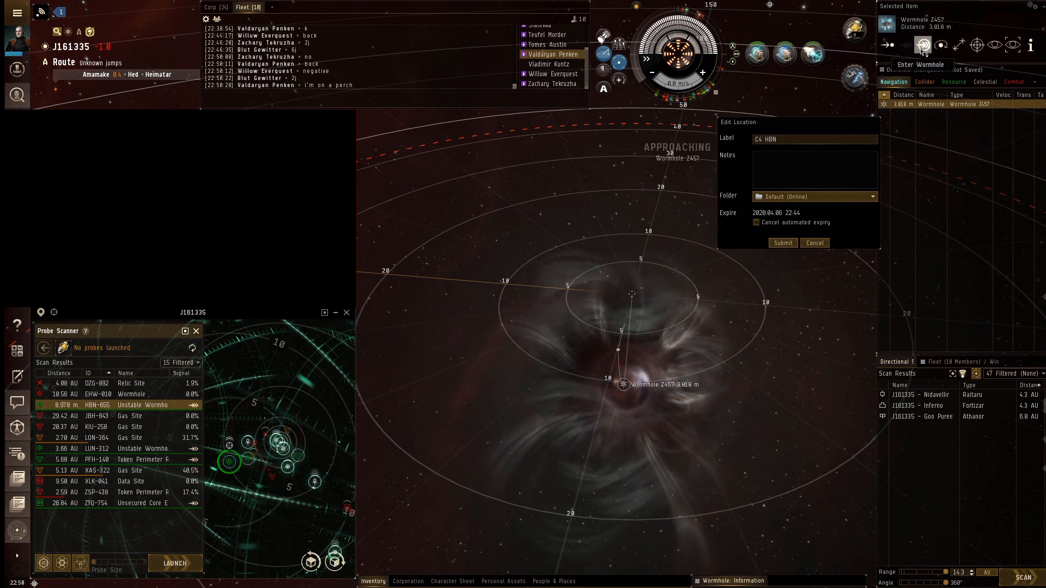
click(923, 44)
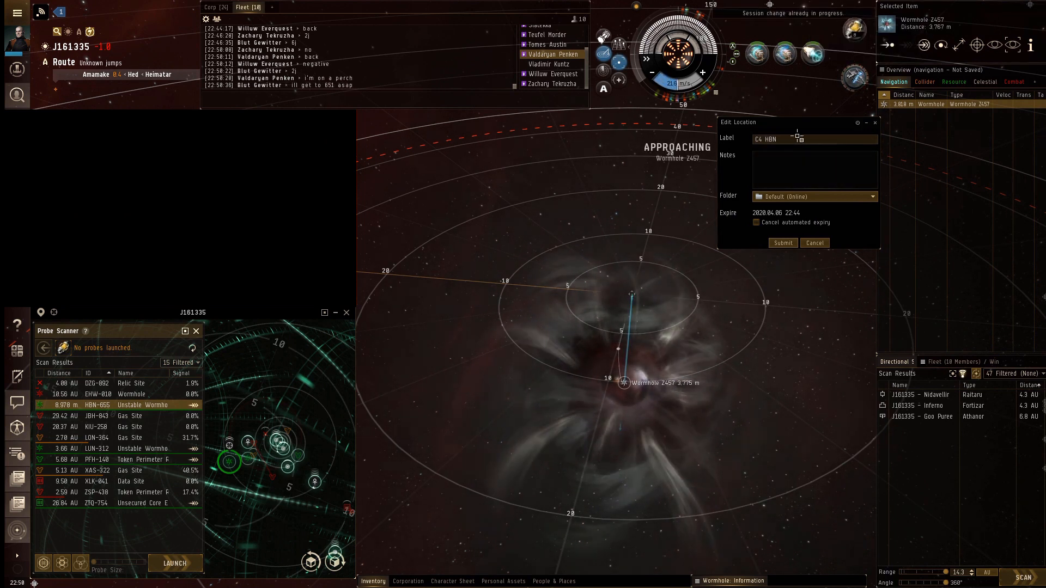
text(C4 HBN ???)
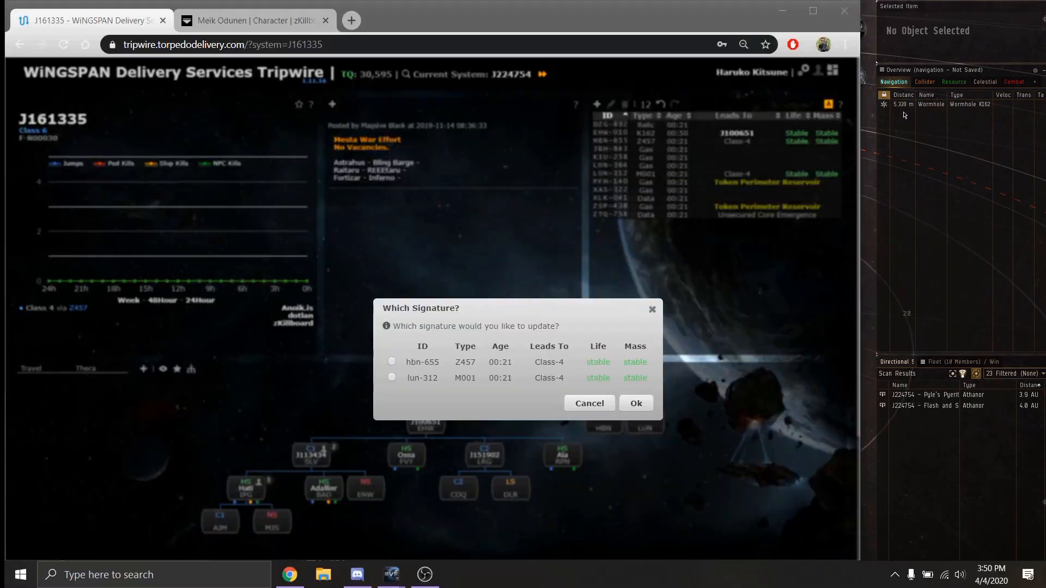
Choose hbn-655 as the Tripwire signature to update and confirm.
click(392, 361)
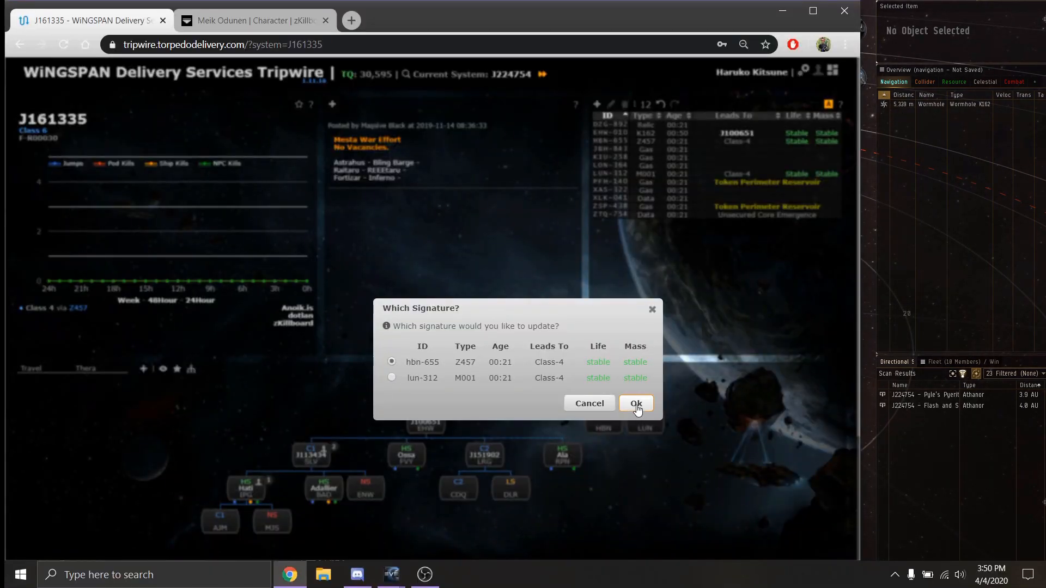
click(634, 403)
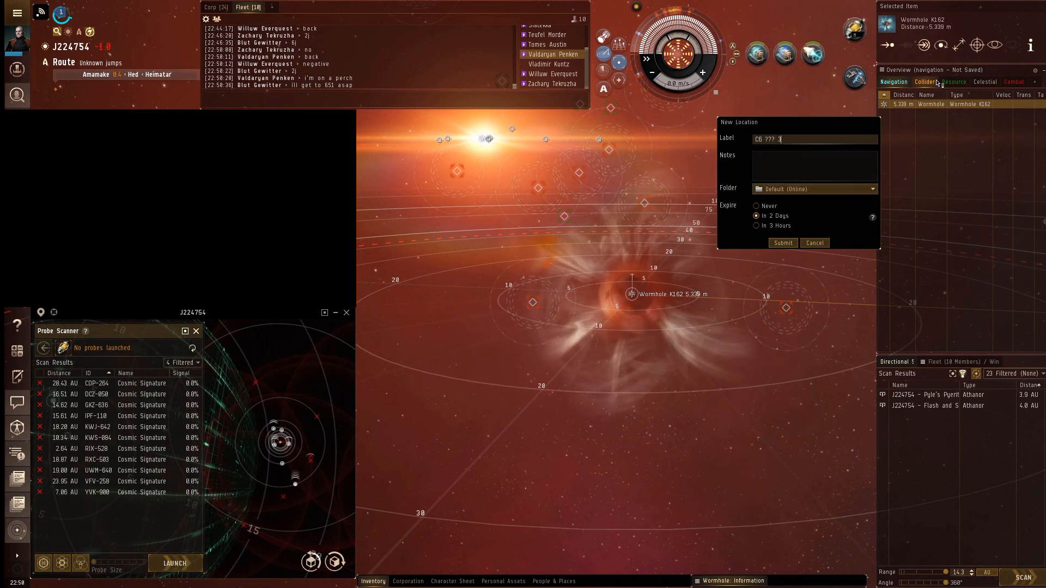
Enter '35' while saving the J224754 K162 wormhole bookmark.
text(35)
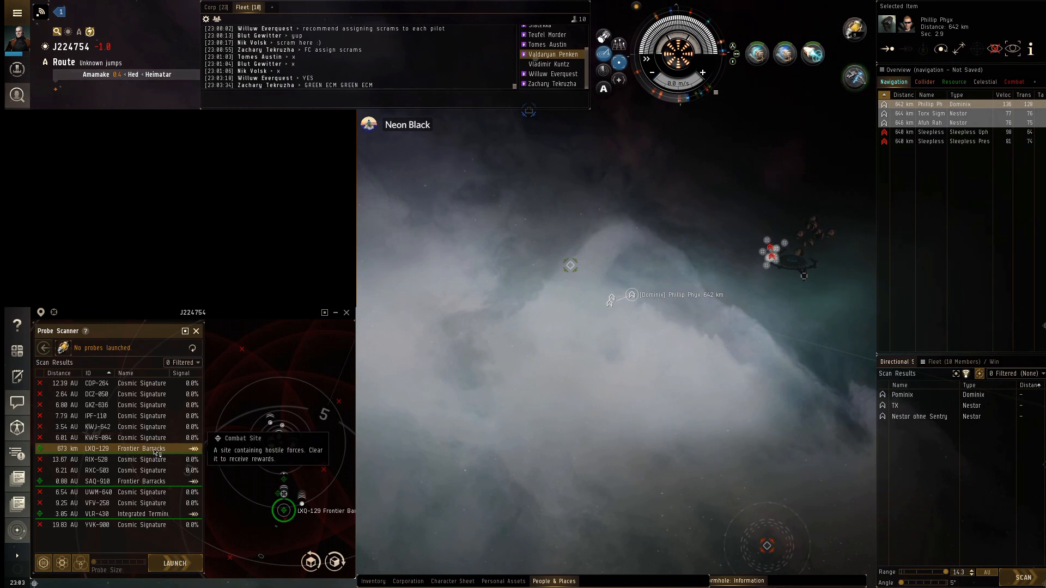
mouse_move(608, 399)
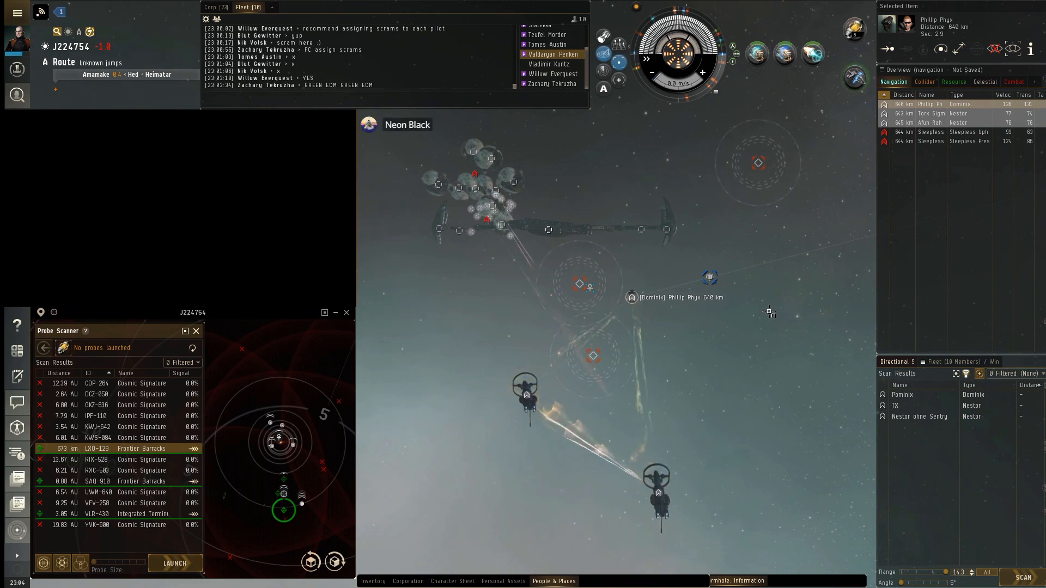
Bring the Dominix and Nestor fleet at Frontier Barracks into view.
click(289, 574)
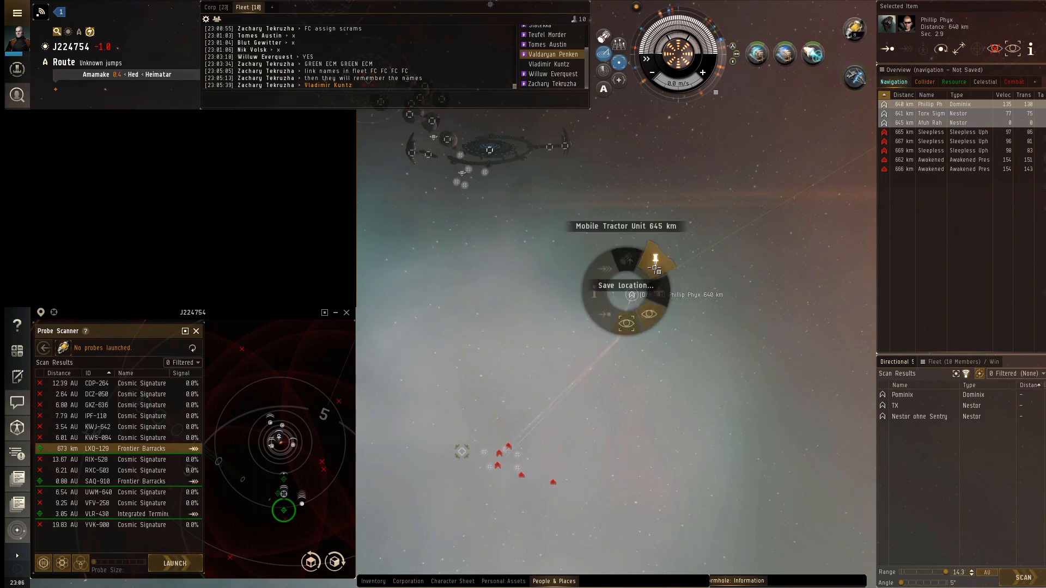
Save the Mobile Tractor Unit's location into the Operations 1 bookmark folder.
click(656, 265)
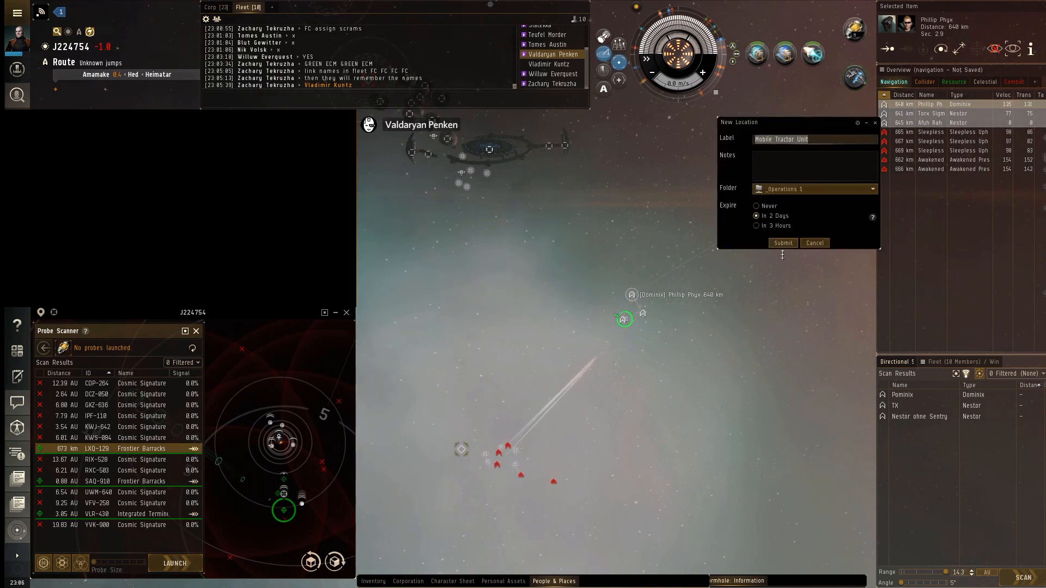
click(781, 242)
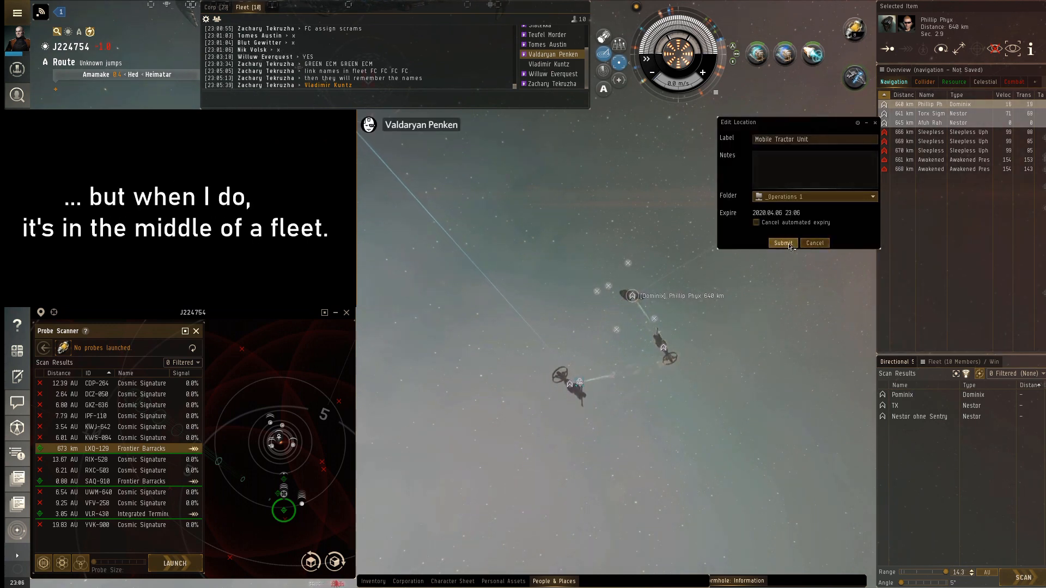
click(782, 243)
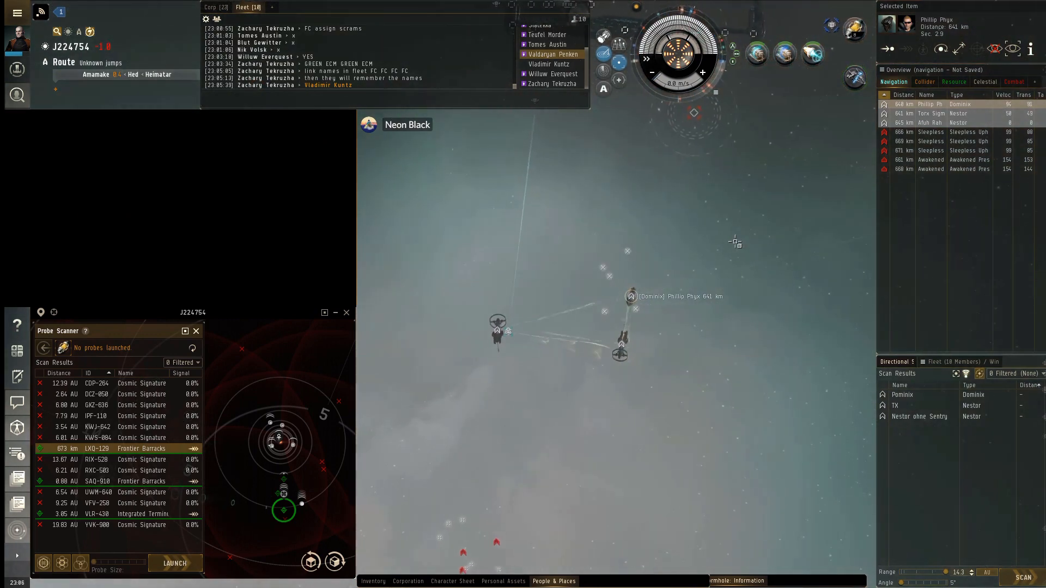
Run a 360° directional scan and fly toward a point in space.
click(1023, 577)
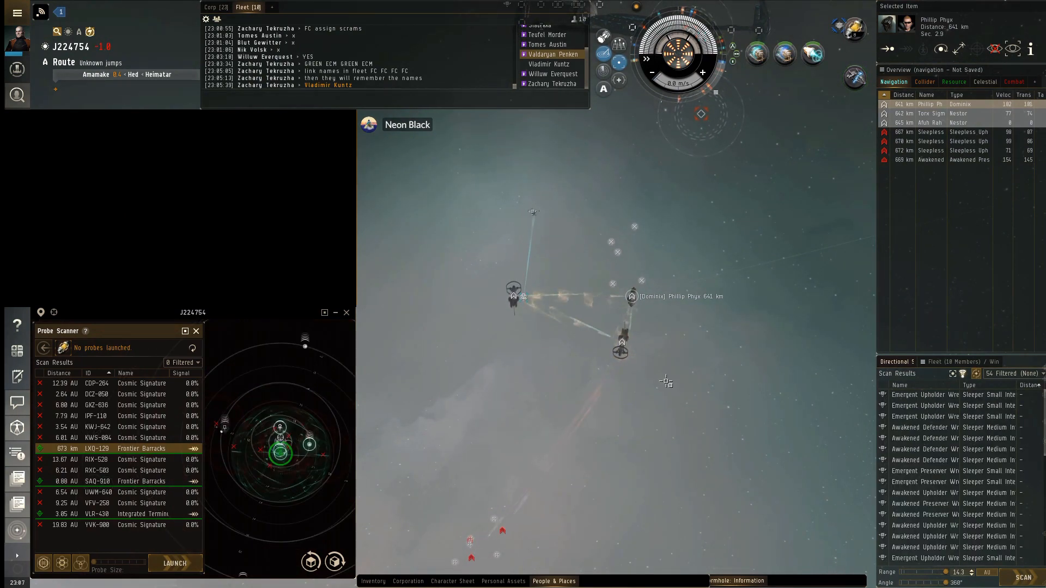
click(552, 54)
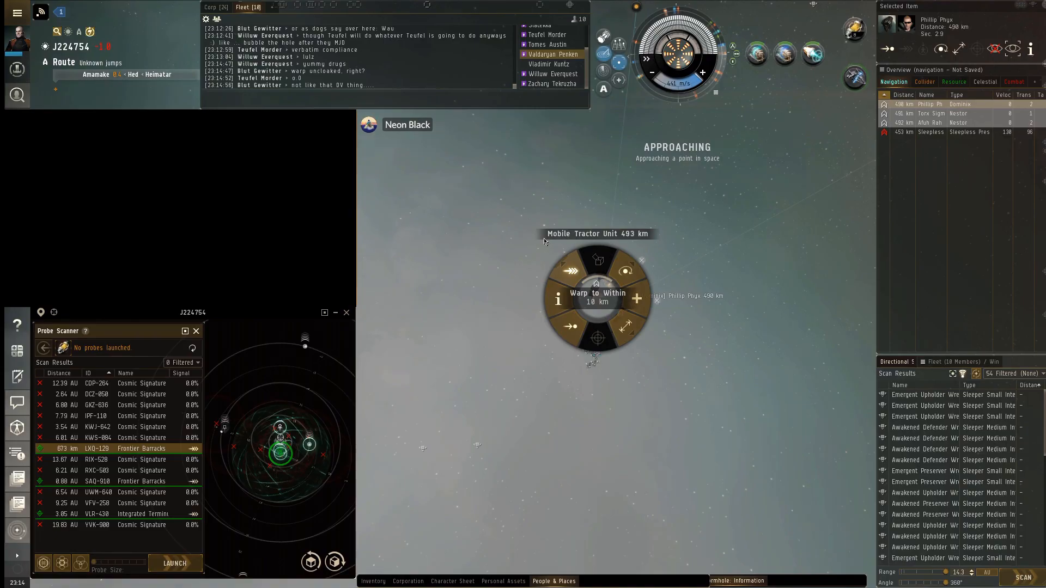
mouse_move(541, 240)
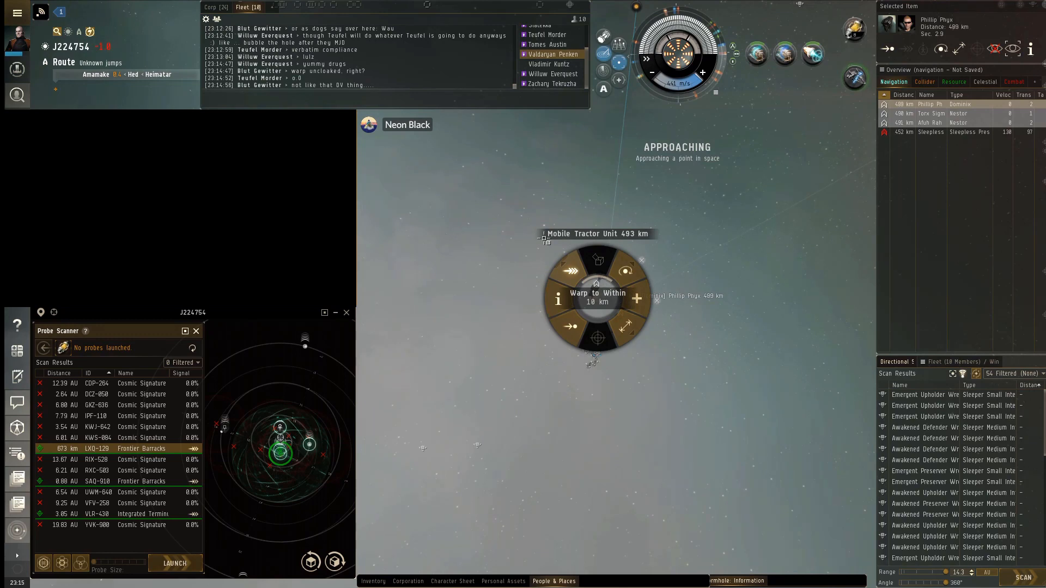
Warp within 10 km of the Mobile Tractor Unit, then keep ~4,750 m from the Nestor.
click(597, 297)
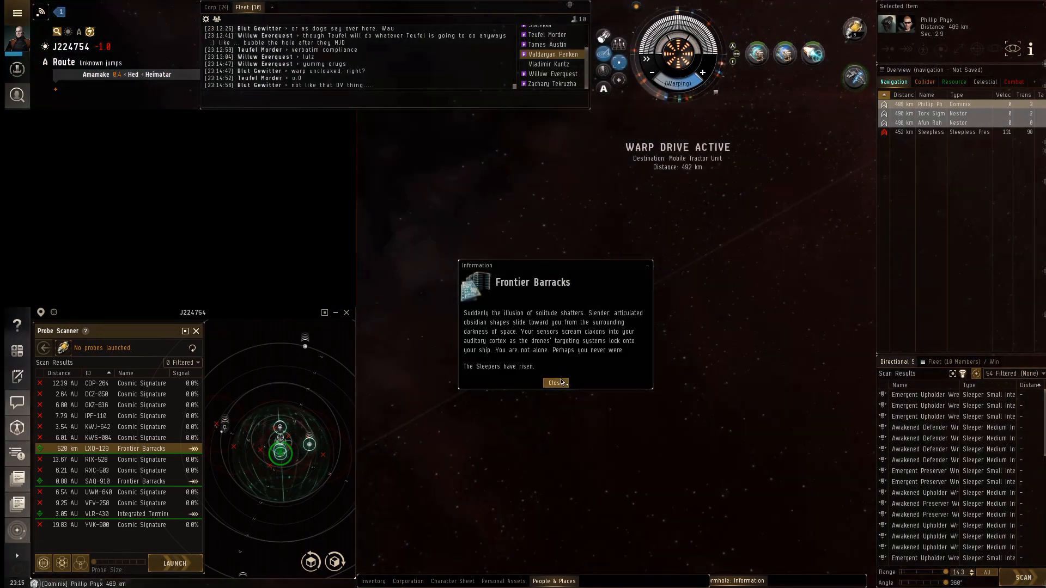
click(555, 383)
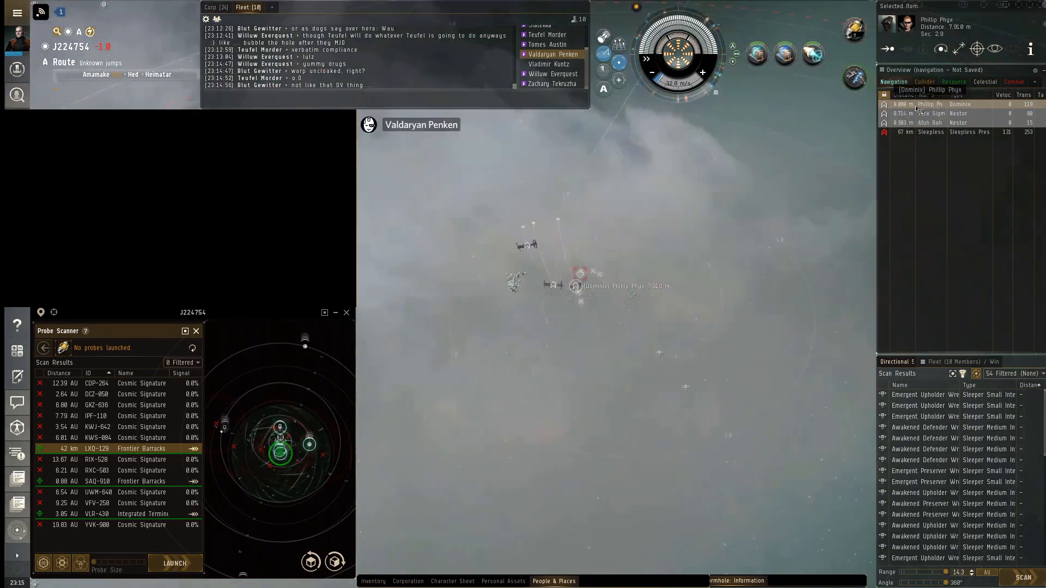
click(934, 114)
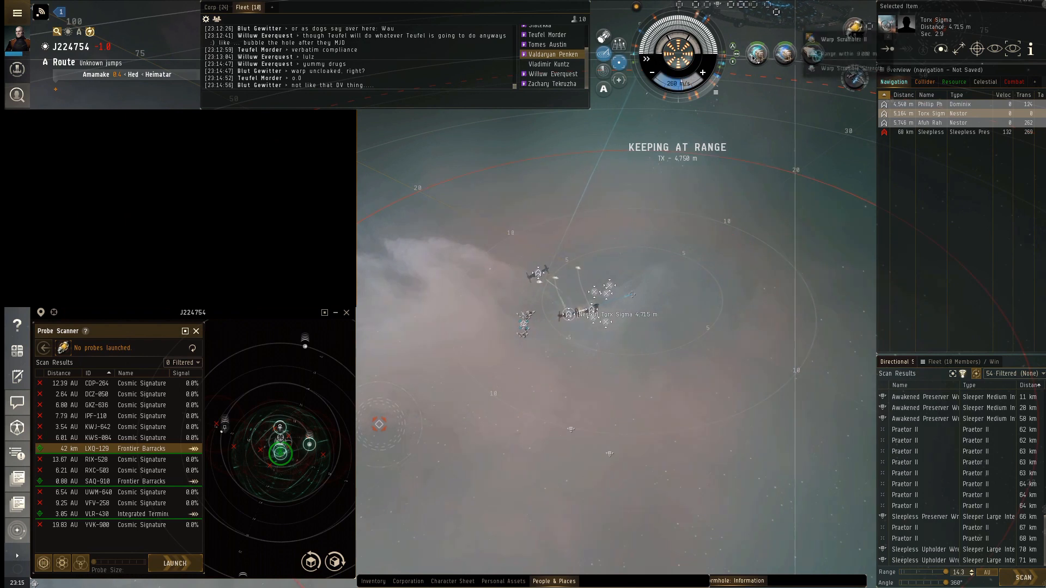
Lock the Dominix and Nestor, then switch to the second pilot.
click(811, 54)
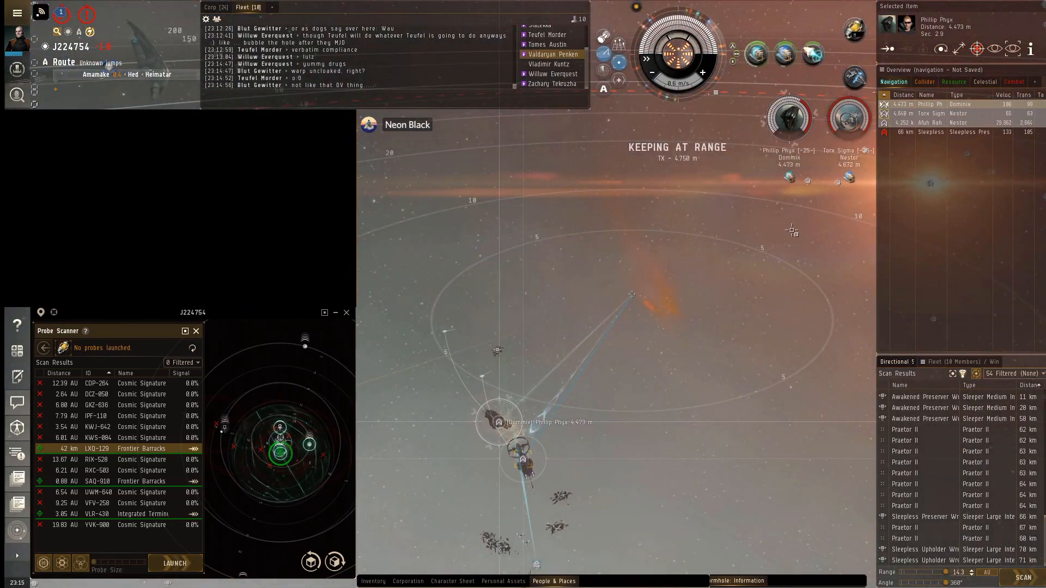
click(849, 117)
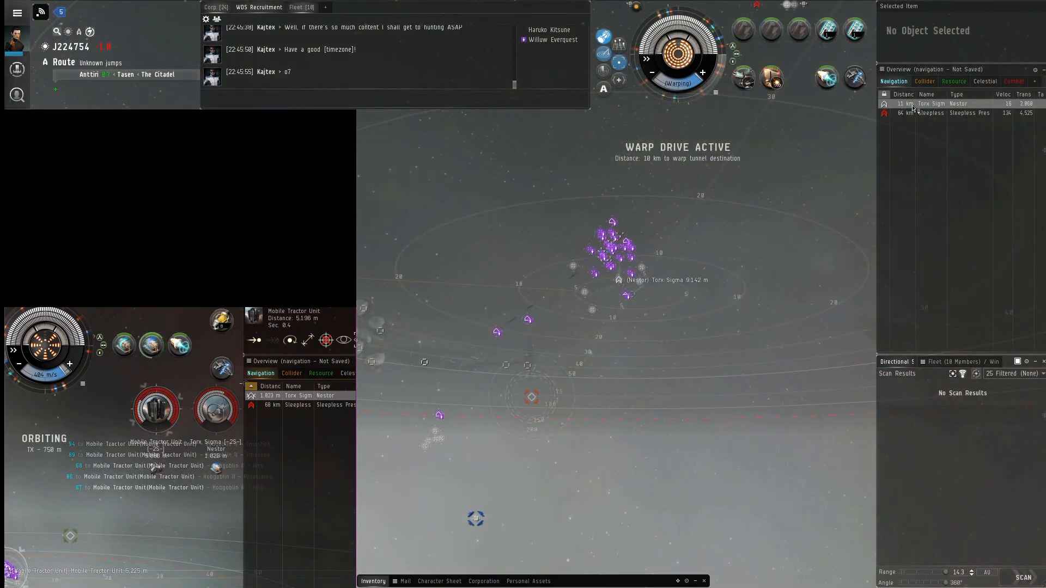
Lock the Nestor with the second pilot and open its action menu.
click(959, 104)
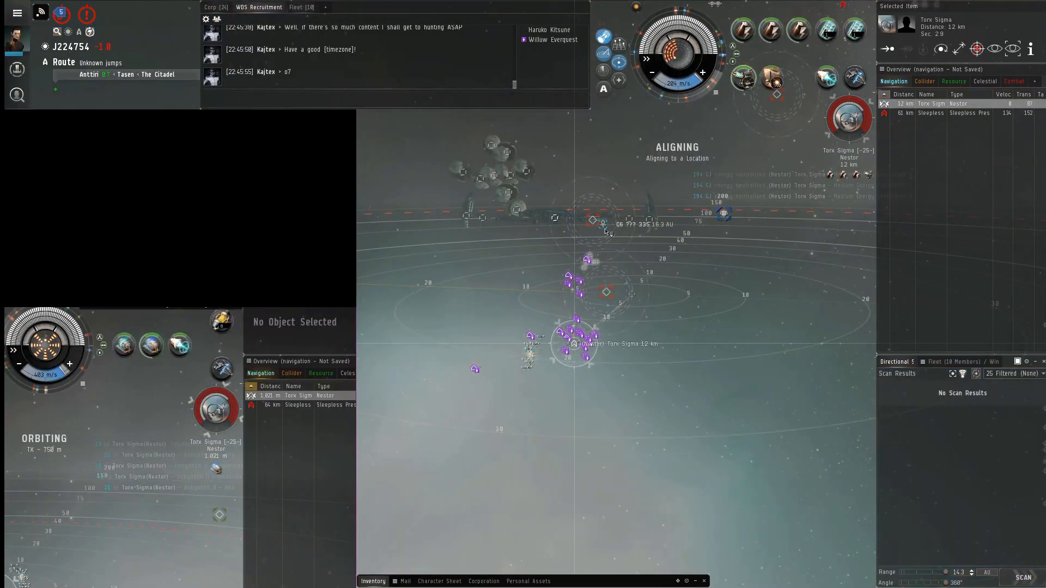
right_click(592, 220)
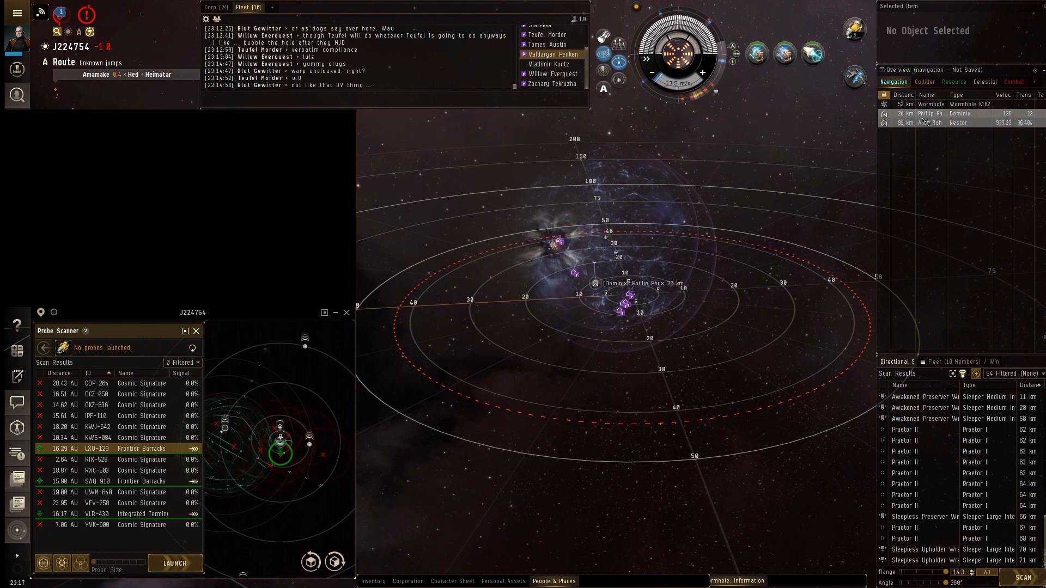
Approach the fleeing Dominix and activate the warp disruptor on it.
click(933, 113)
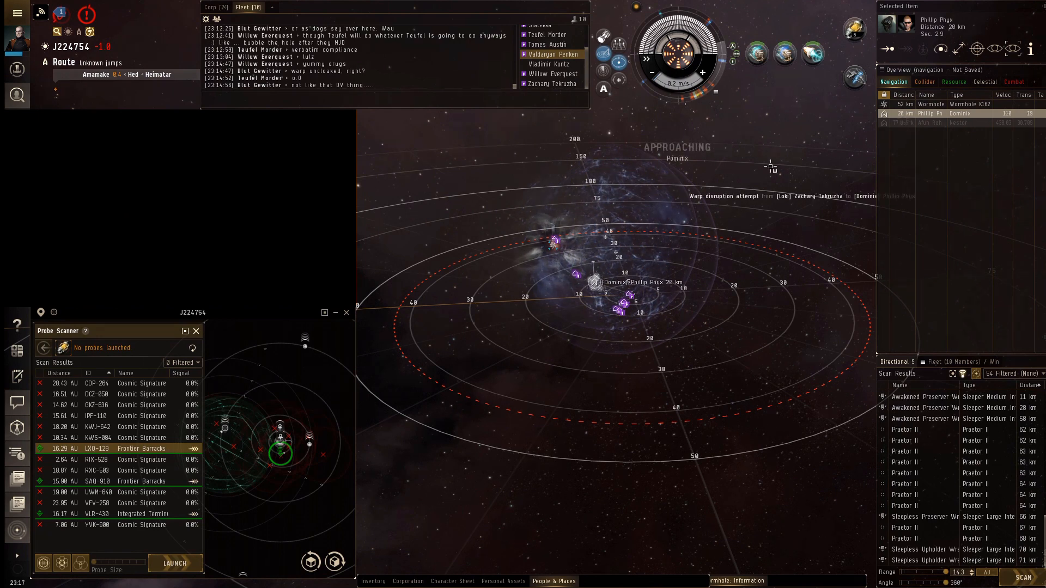
click(975, 48)
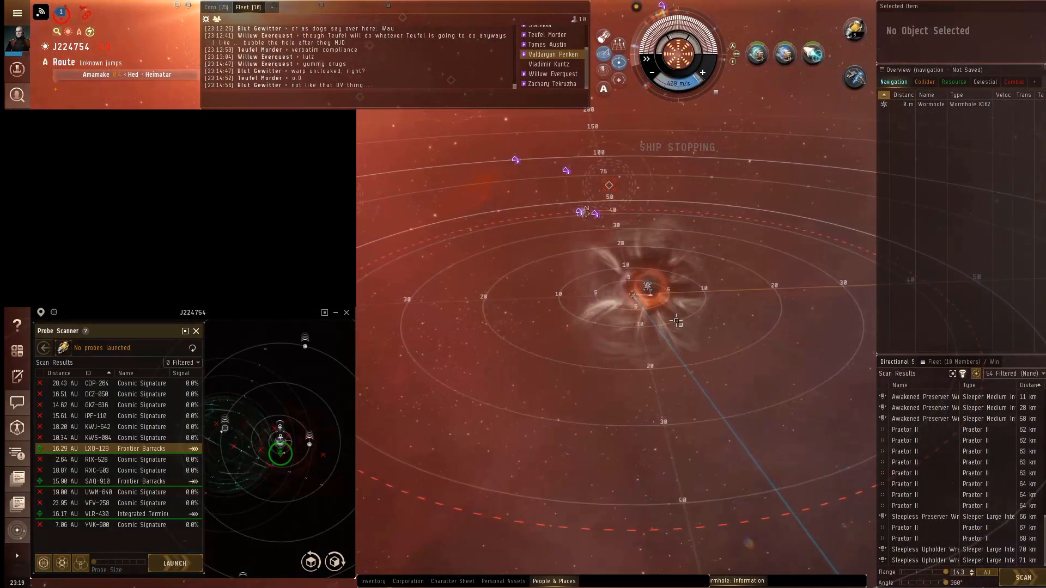
Align off the K162 wormhole once Torx Sigma's Nestor killmail appears in fleet chat.
click(1025, 577)
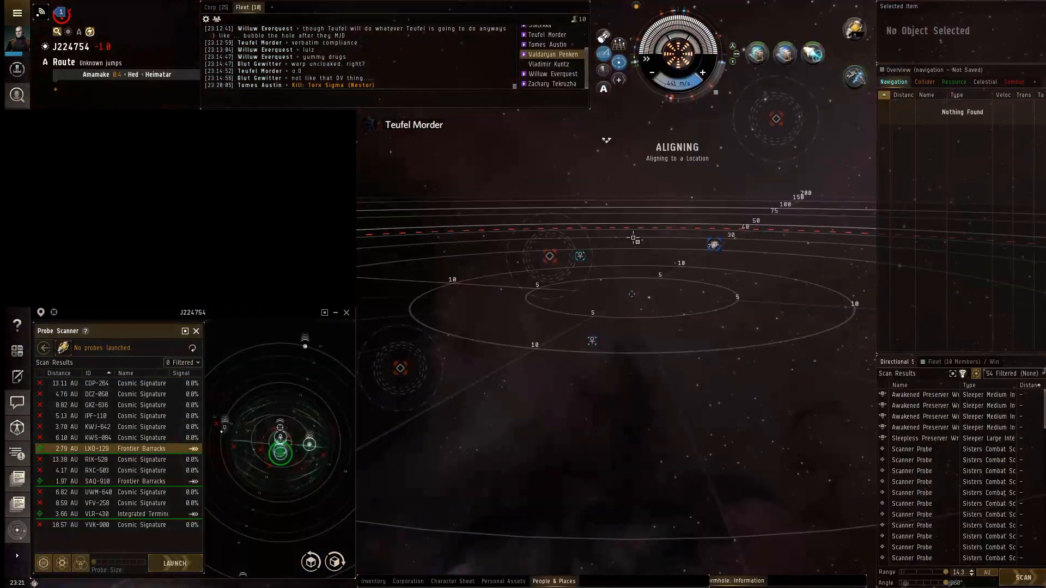
Warp to within 20 km of planet J224754 III from the Celestial overview.
click(984, 81)
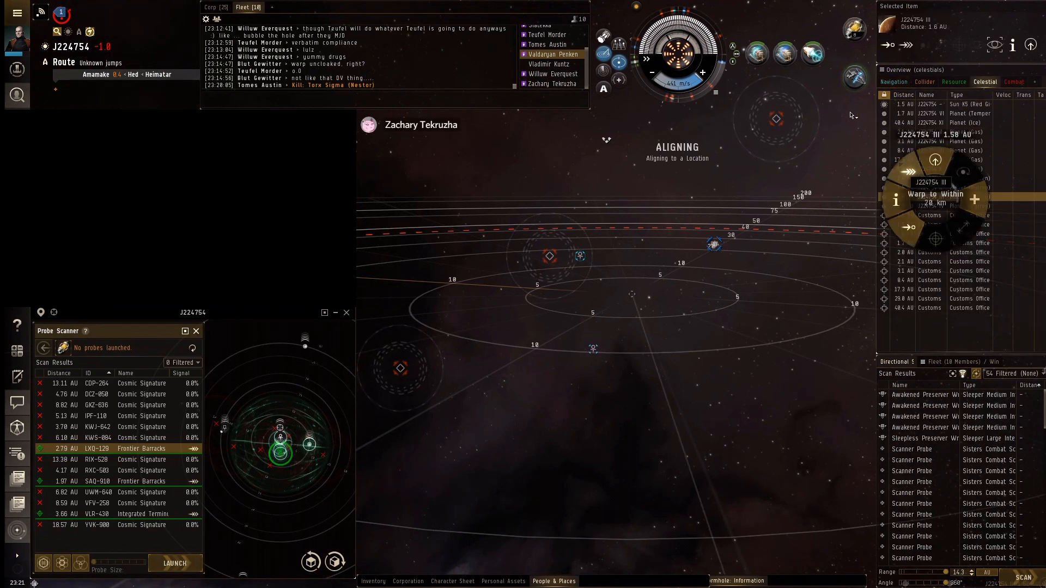
click(934, 196)
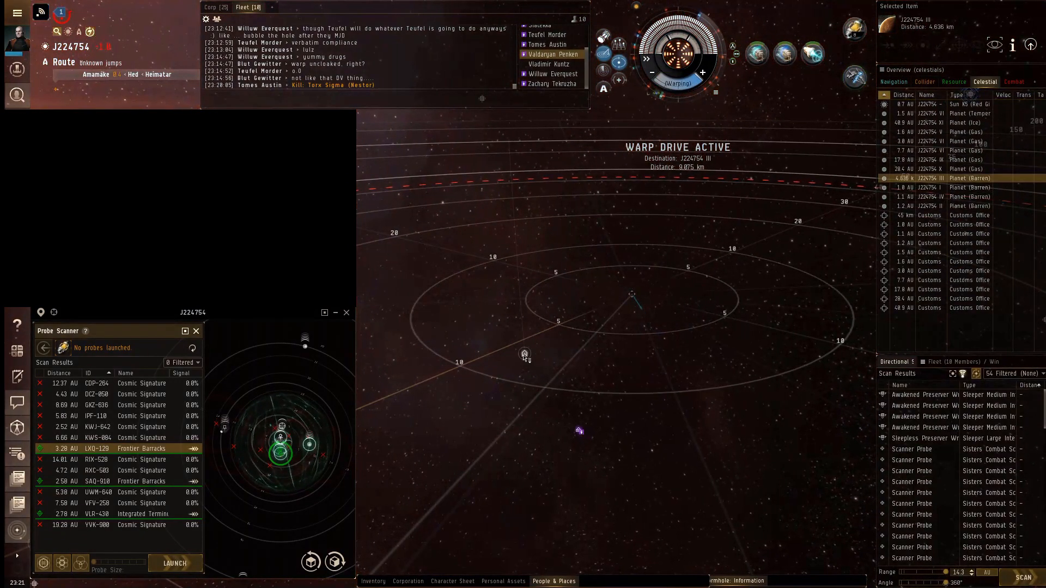
Approach the Nestor 105 km away, then select the Heron about 2,877 m away.
click(523, 351)
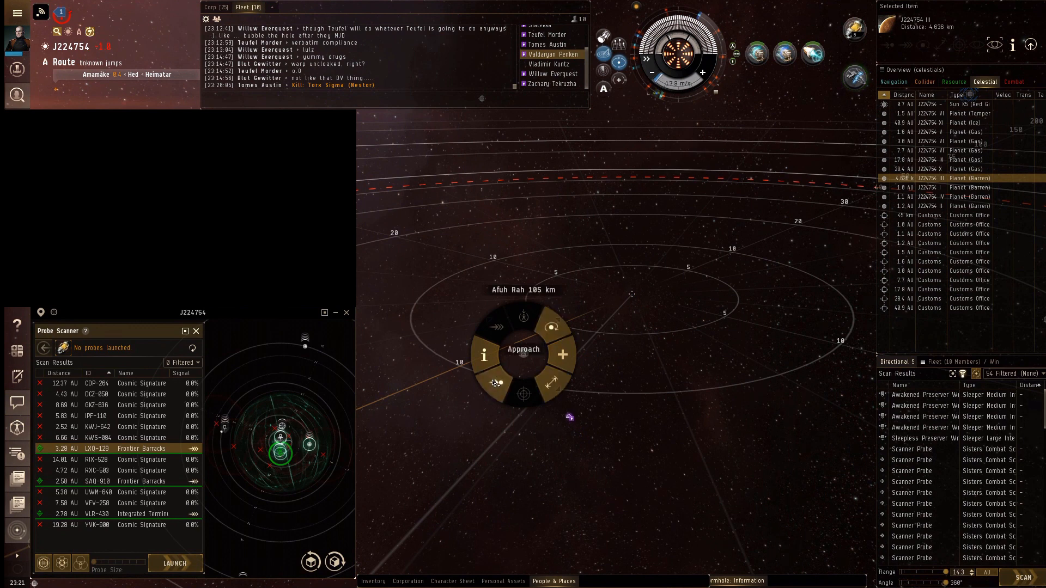
click(523, 349)
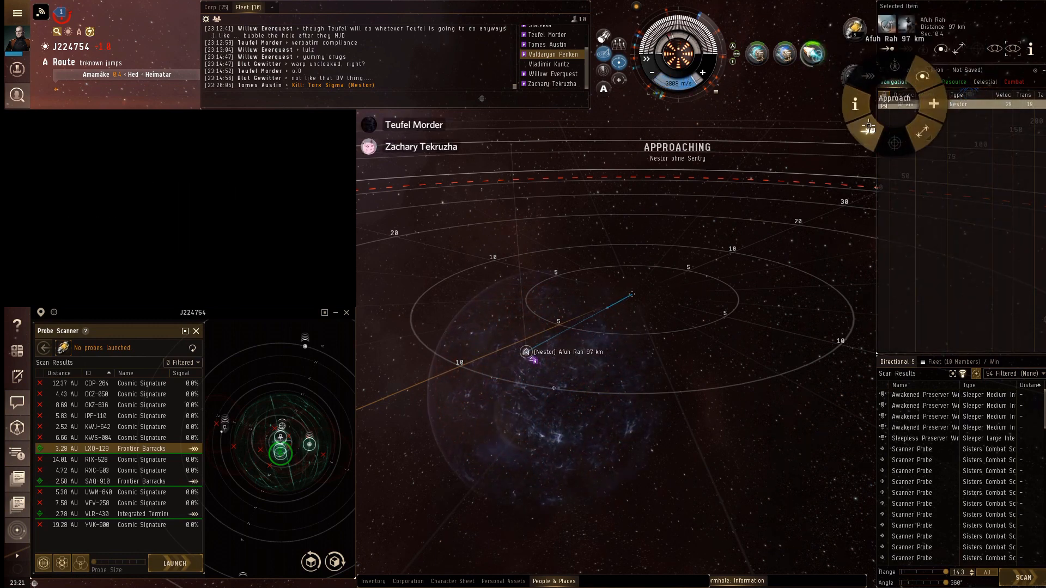
right_click(546, 69)
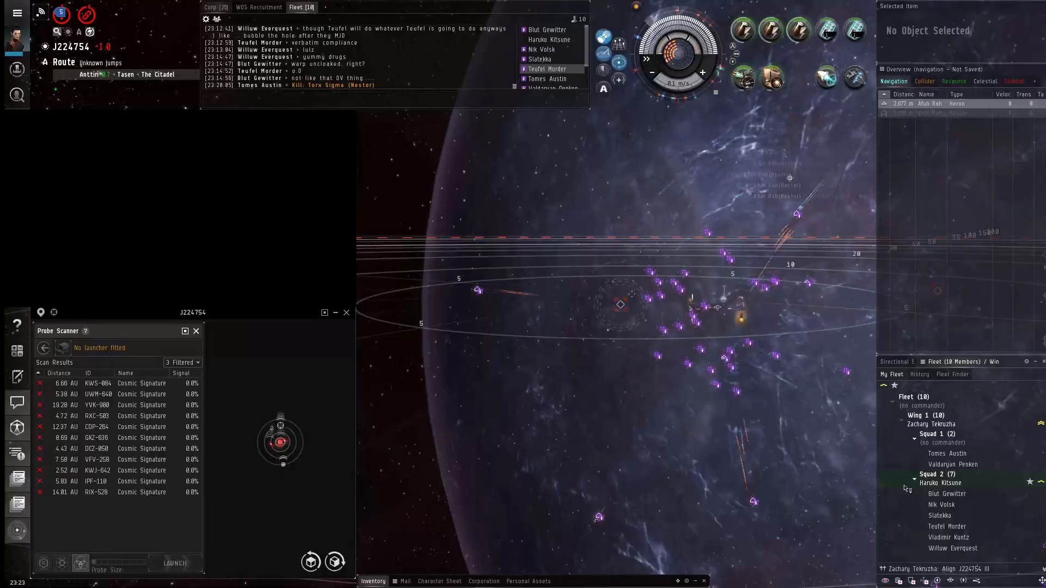
click(926, 104)
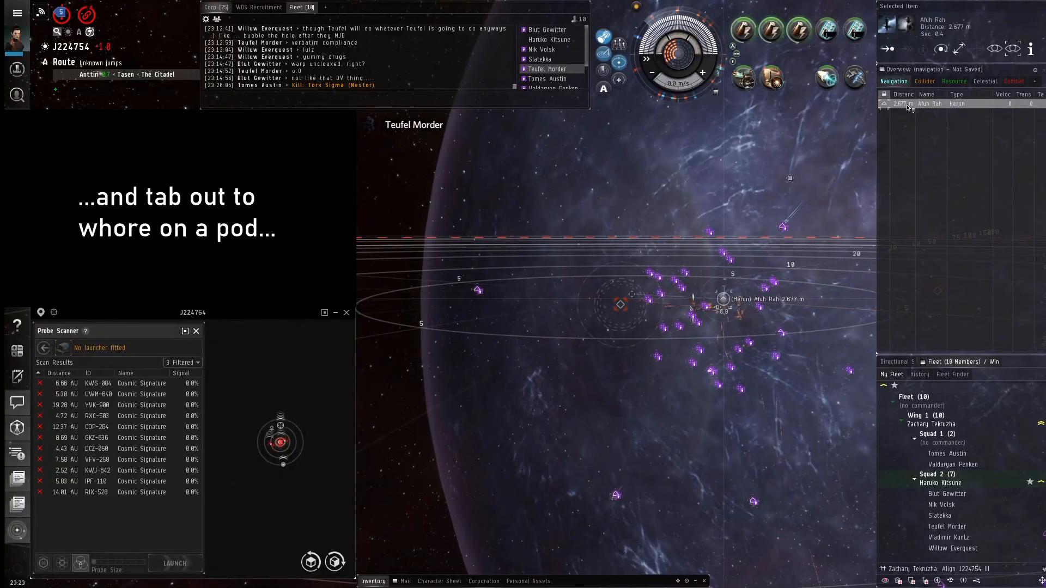